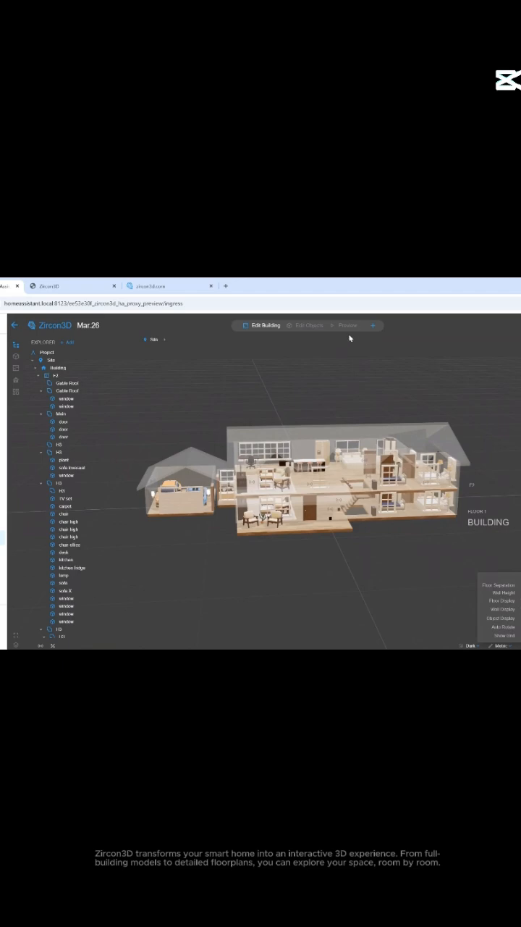
Return from the Zircon3D building editor to Home Assistant's add-ons list
{"action": "left_click", "coordinate": [348, 325]}
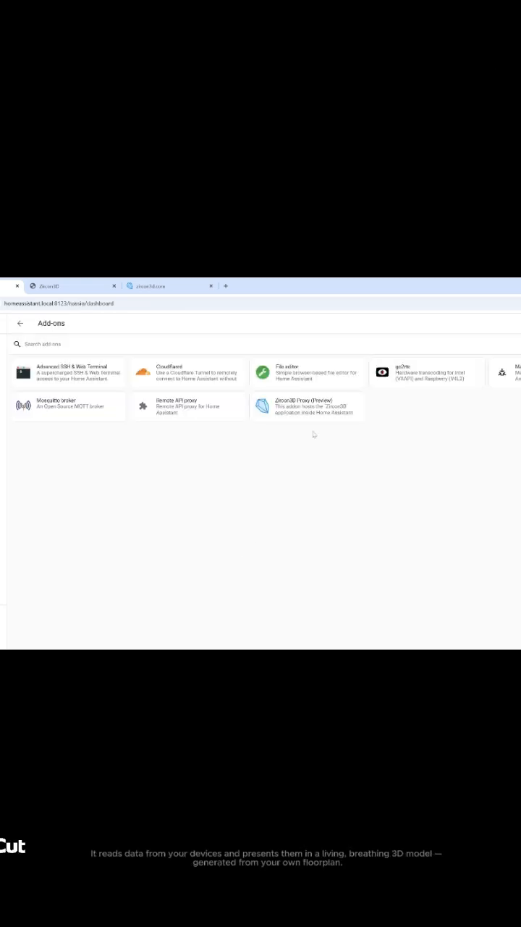
View the Zircon3D Proxy add-on's live house model, then switch to the Zircon3D Docs page
{"action": "left_click", "coordinate": [307, 406]}
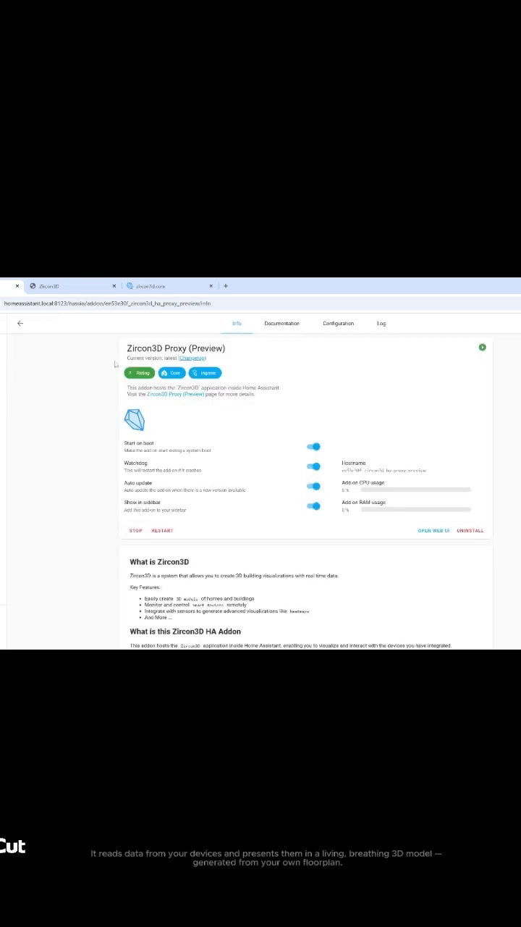
{"action": "left_click", "coordinate": [20, 323]}
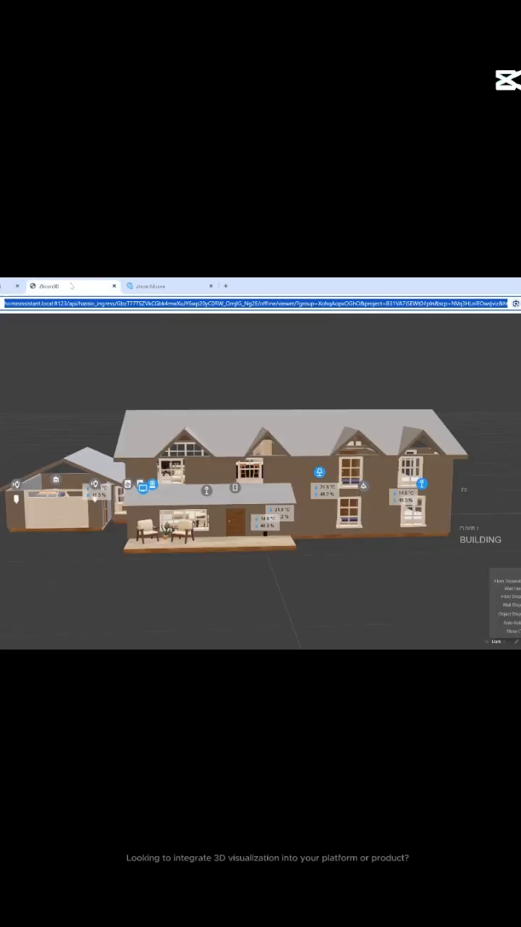
{"action": "left_click", "coordinate": [170, 286]}
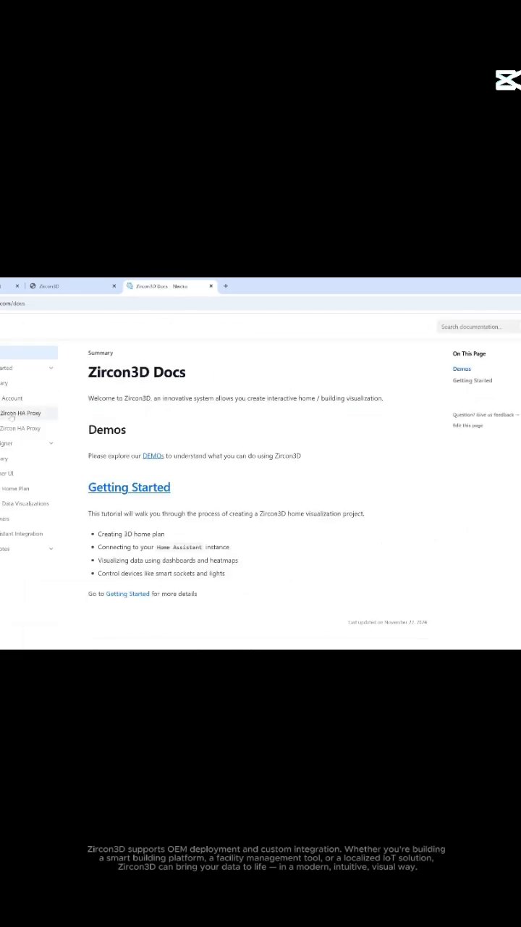
Browse the Zircon3D home page features: 3D building models, smart device control, dashboards
{"action": "left_click", "coordinate": [20, 413]}
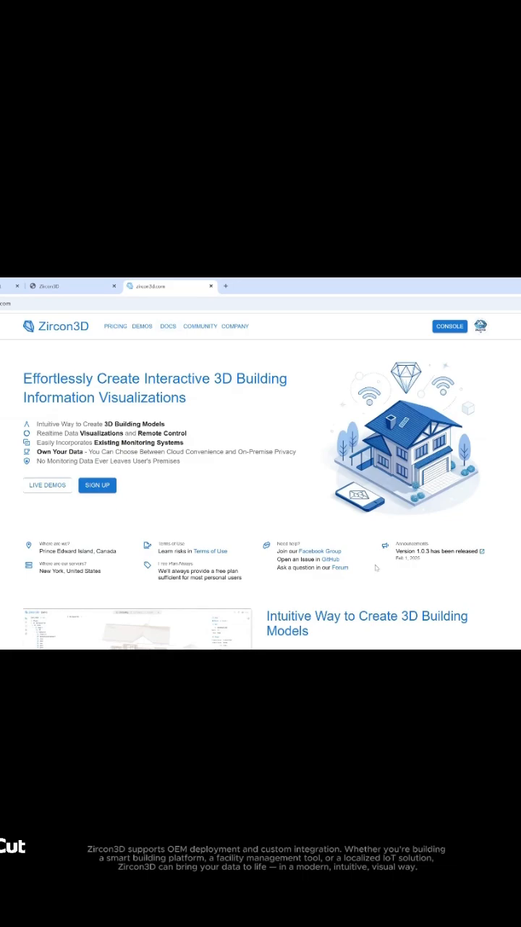
{"action": "scroll", "scroll_direction": "down", "scroll_amount": 3}
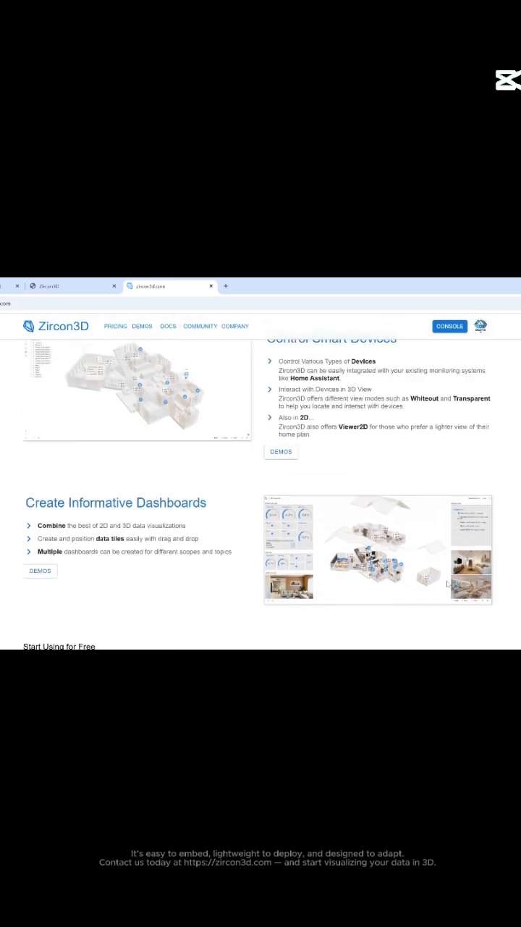
{"action": "scroll", "scroll_direction": "down", "scroll_amount": 3}
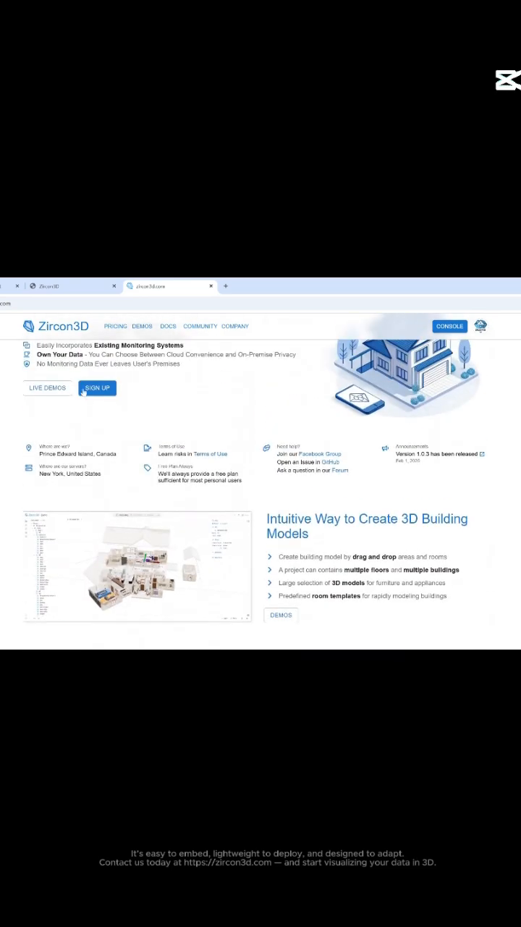